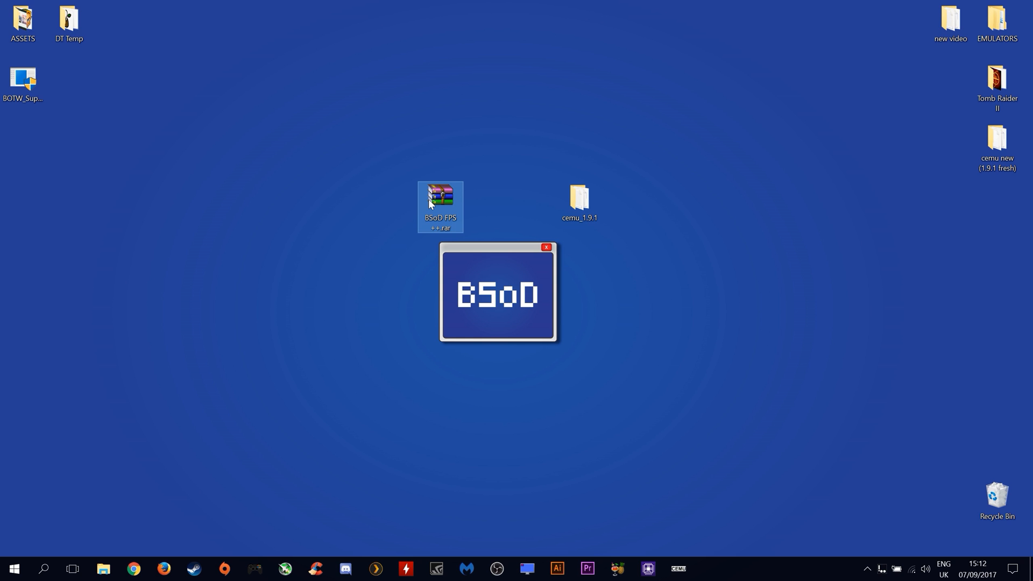
Extract the BSoD FPS ++ .rar archive onto the desktop
{"action": "right_click", "coordinate": [439, 207]}
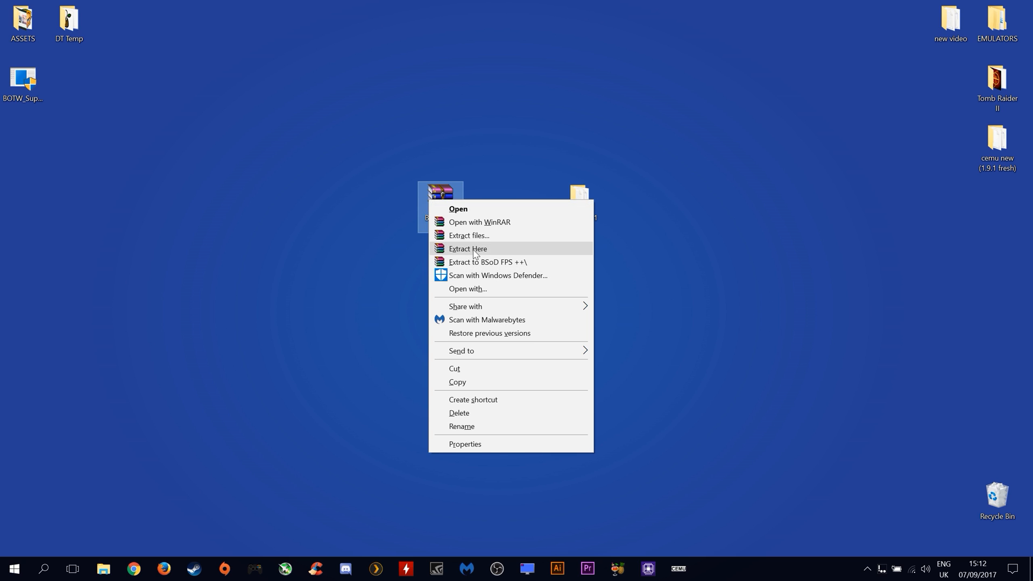
{"action": "left_click", "coordinate": [468, 249]}
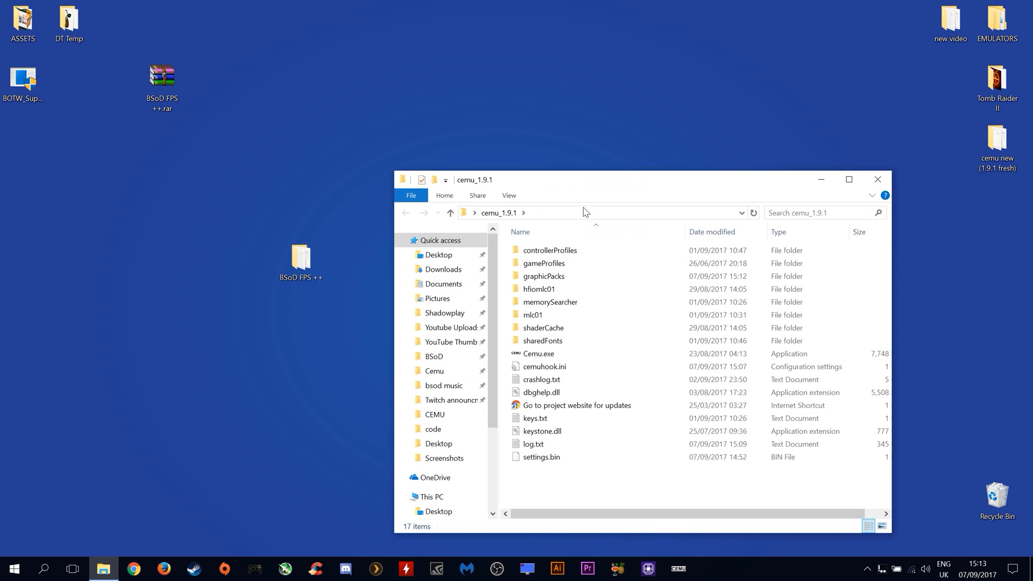
Go into cemu_1.9.1\graphicPacks\BSoD FPS ++ where patches.txt and rules.txt sit
{"action": "double_click", "coordinate": [543, 276]}
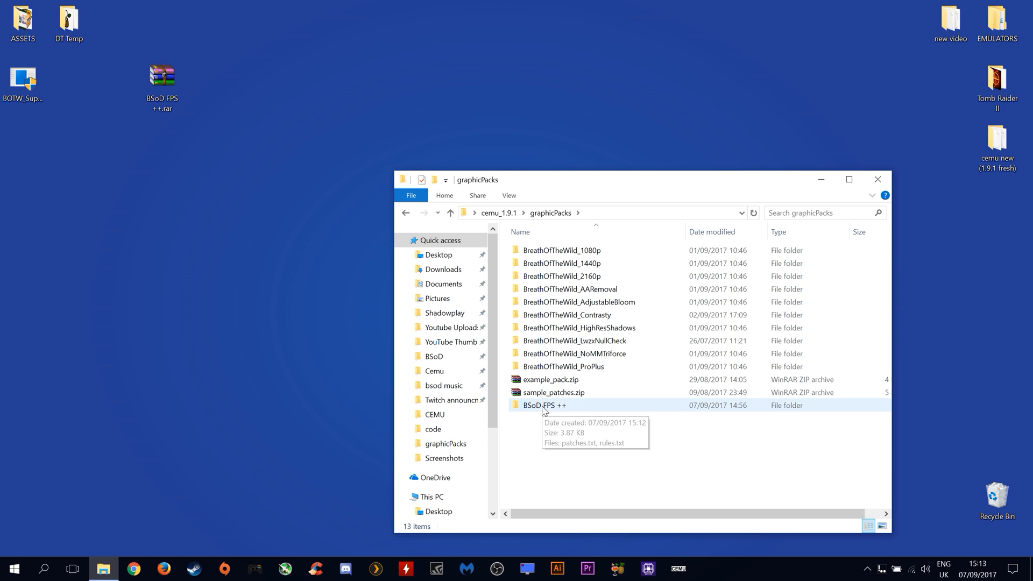
{"action": "double_click", "coordinate": [542, 406]}
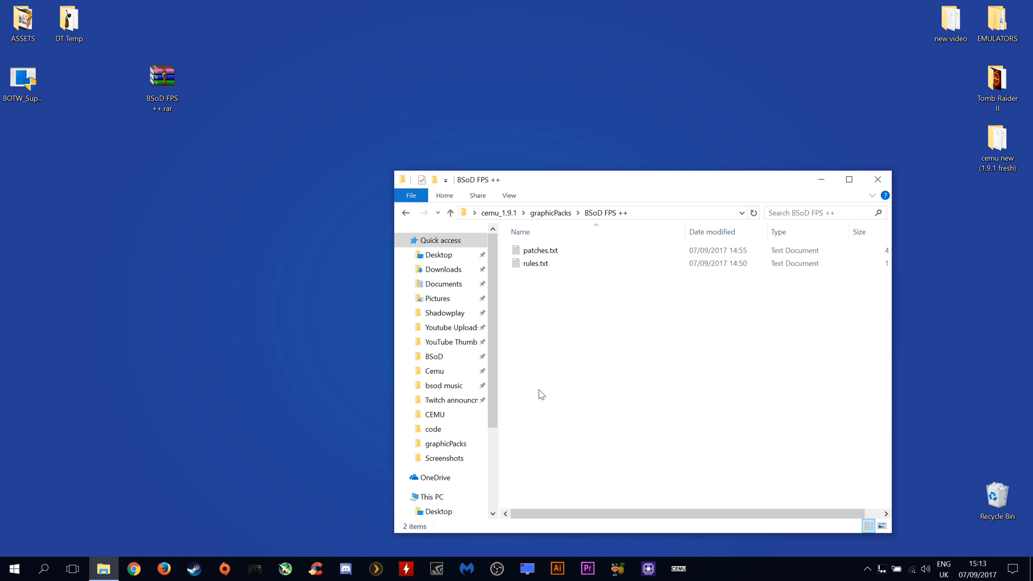
{"action": "left_click", "coordinate": [540, 250]}
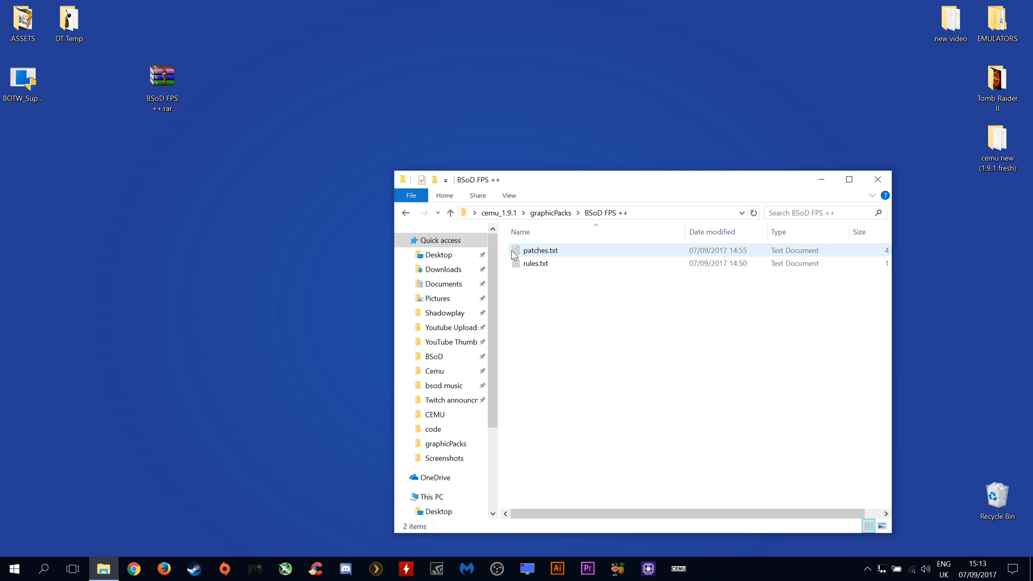
Review patches.txt in Notepad, scrolling through its frame-rate float value and experimental lines
{"action": "double_click", "coordinate": [539, 249]}
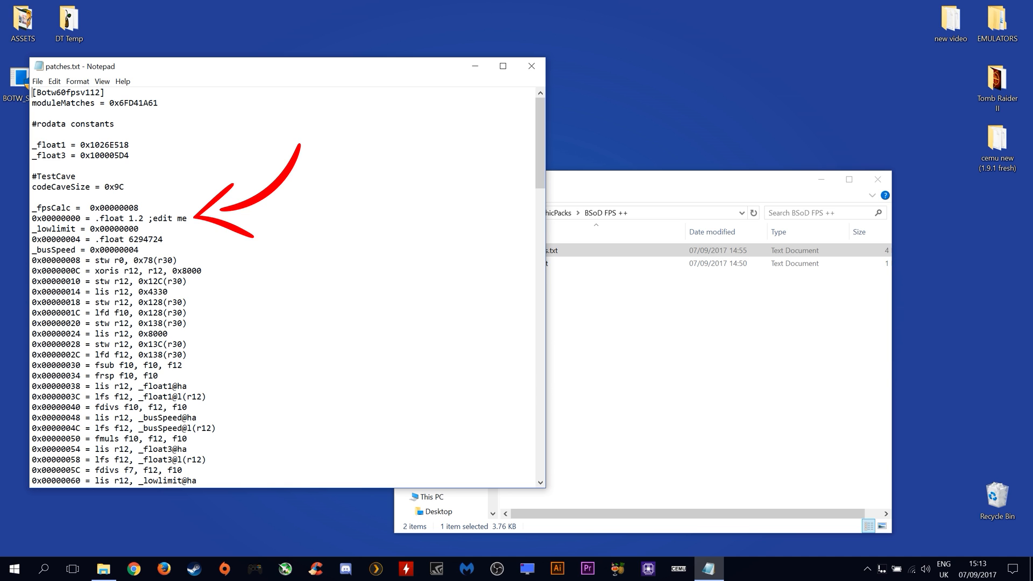
{"action": "scroll", "scroll_direction": "down", "scroll_amount": 3}
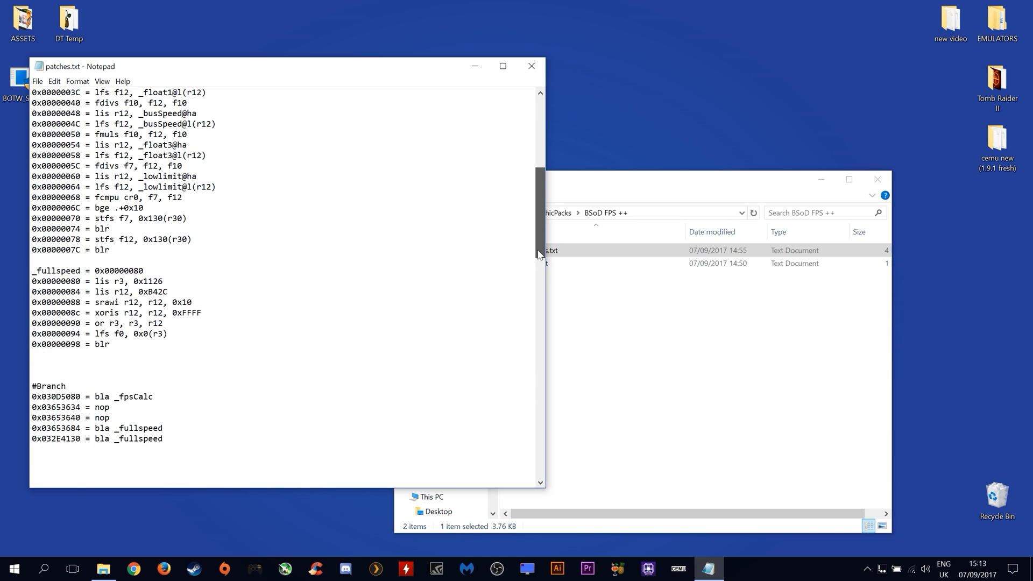
{"action": "scroll", "scroll_direction": "down", "scroll_amount": 3}
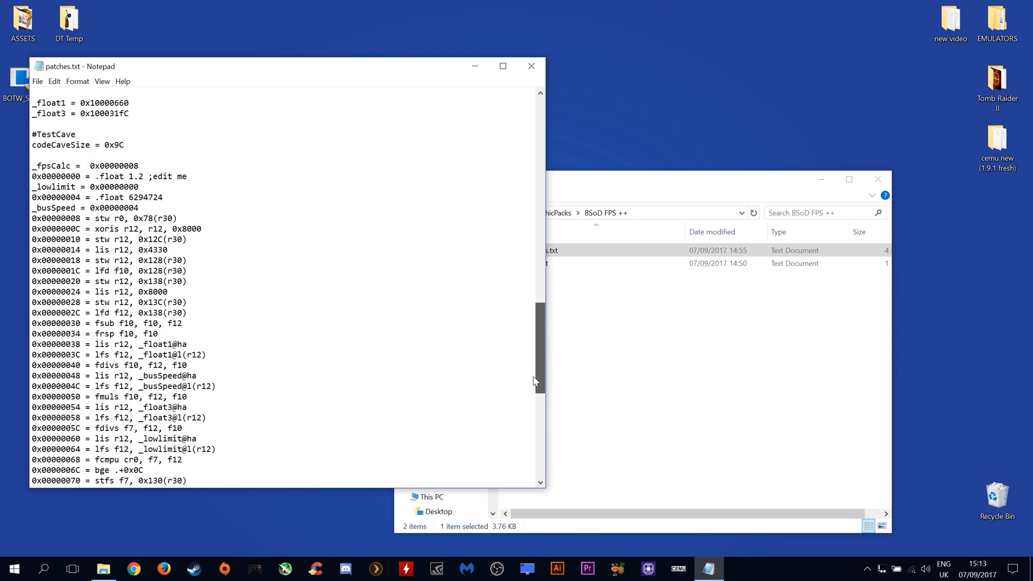
{"action": "scroll", "scroll_direction": "down", "scroll_amount": 3}
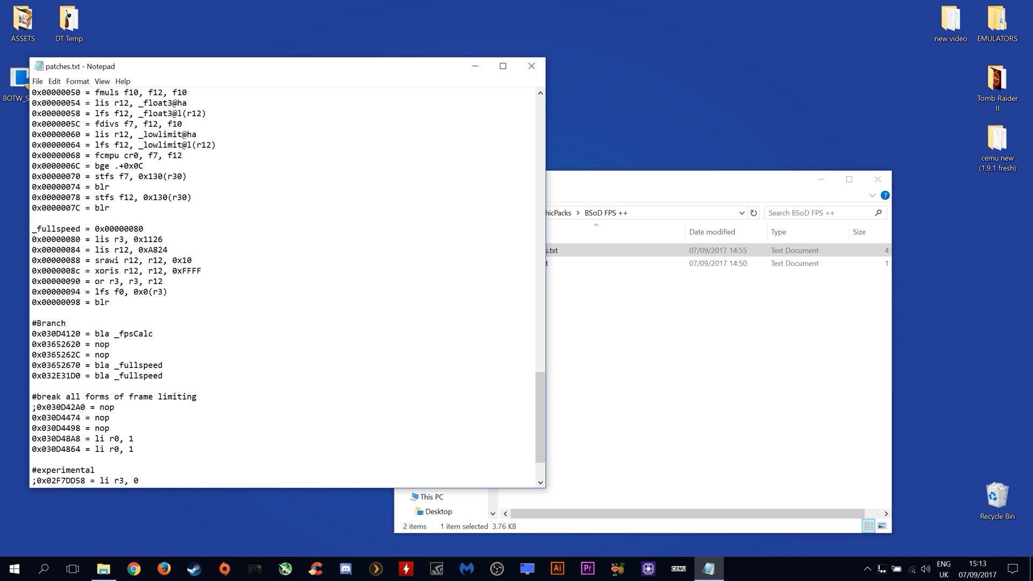
{"action": "scroll", "scroll_direction": "down", "scroll_amount": 3}
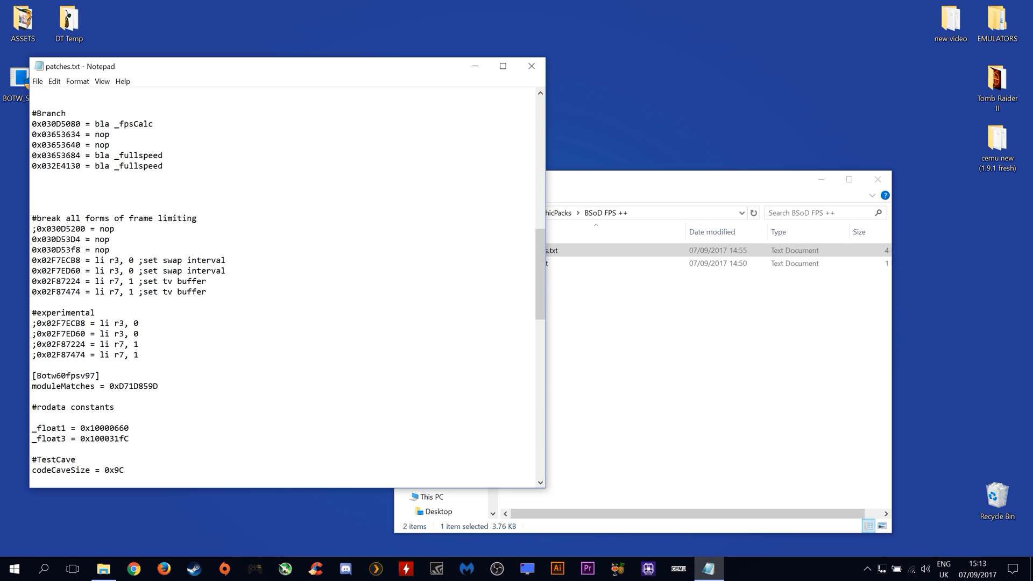
{"action": "mouse_move", "coordinate": [25, 333]}
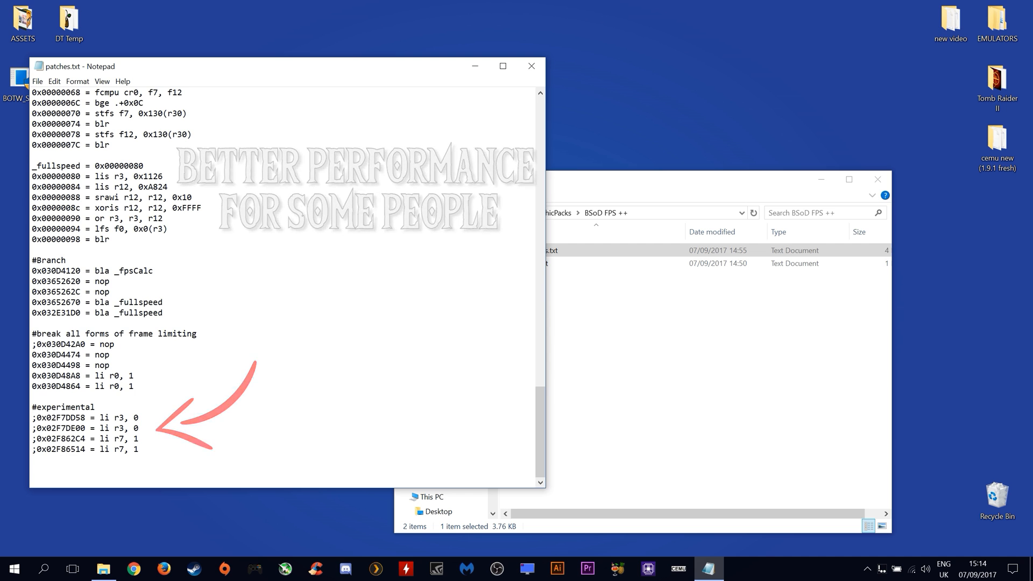
Close patches.txt, answering the save prompt, returning to the graphicPacks folder
{"action": "left_click", "coordinate": [531, 66]}
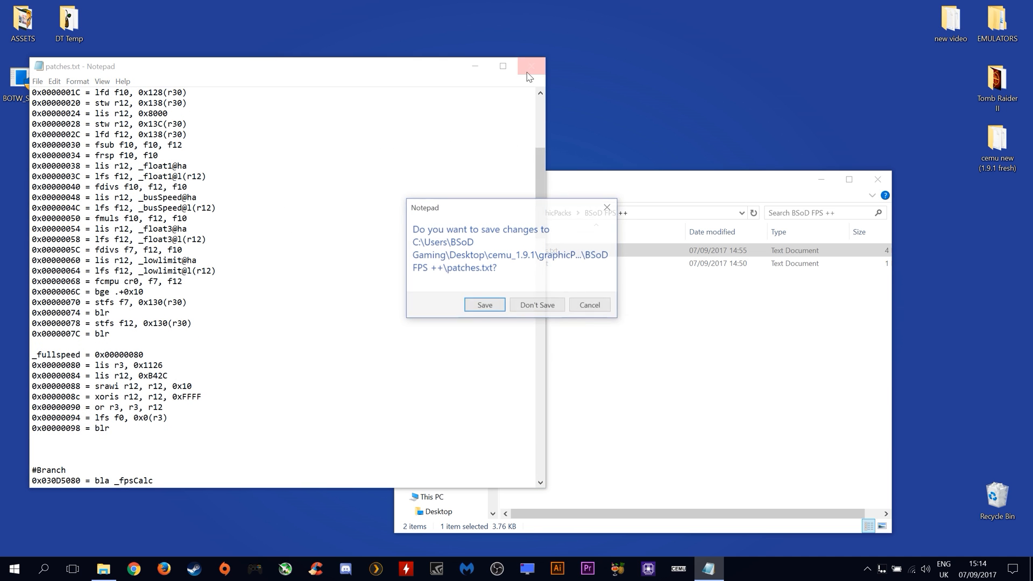
{"action": "left_click", "coordinate": [537, 305]}
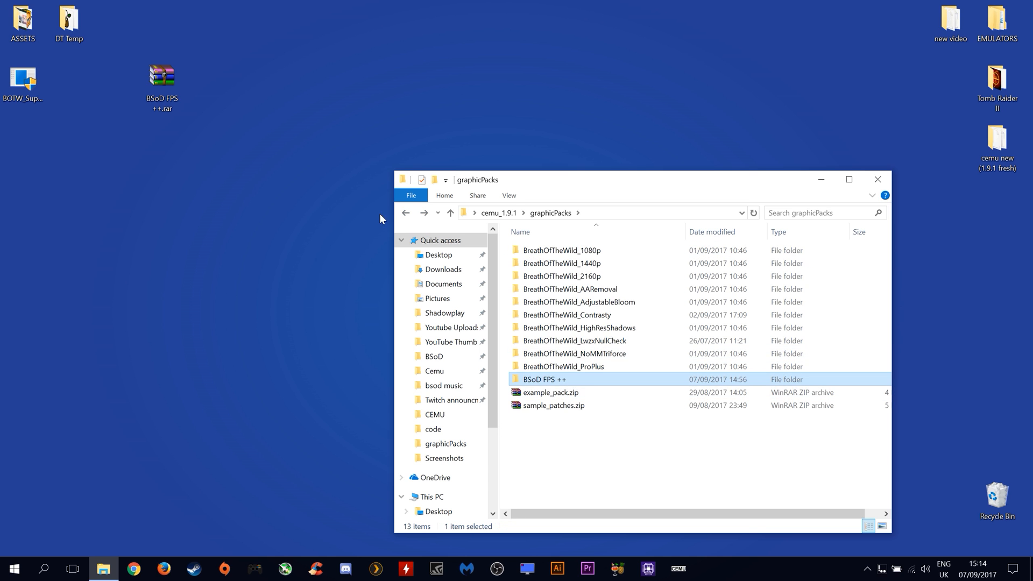
Launch Cemu.exe and bring up the Graphic packs list from Options
{"action": "left_click", "coordinate": [450, 212]}
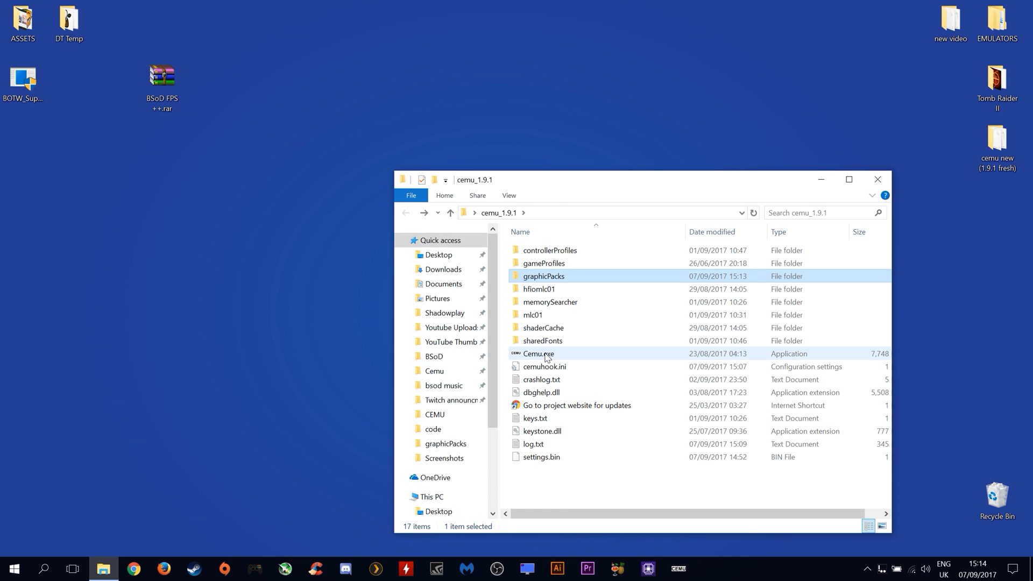
{"action": "double_click", "coordinate": [538, 354]}
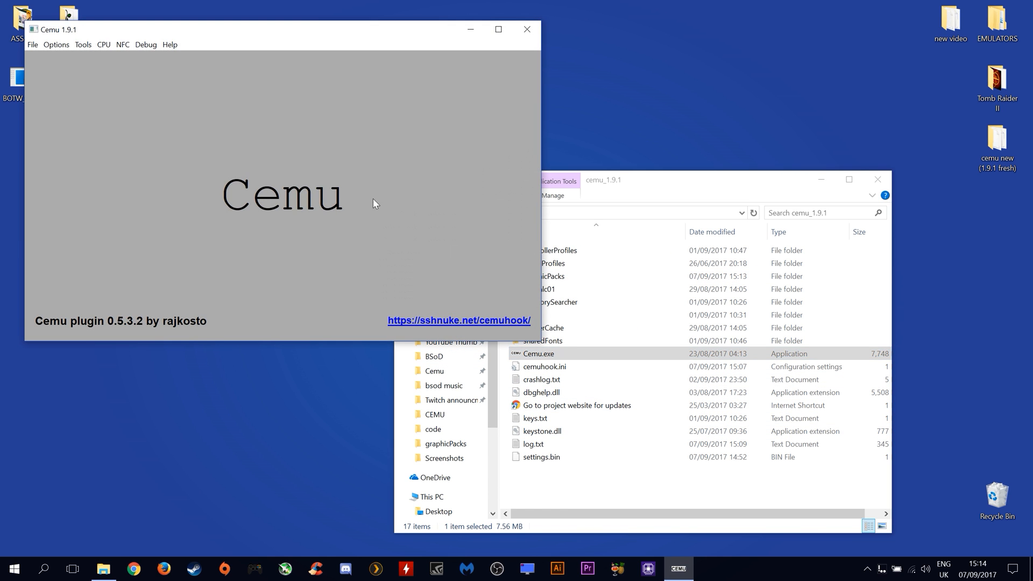
{"action": "left_click", "coordinate": [56, 44]}
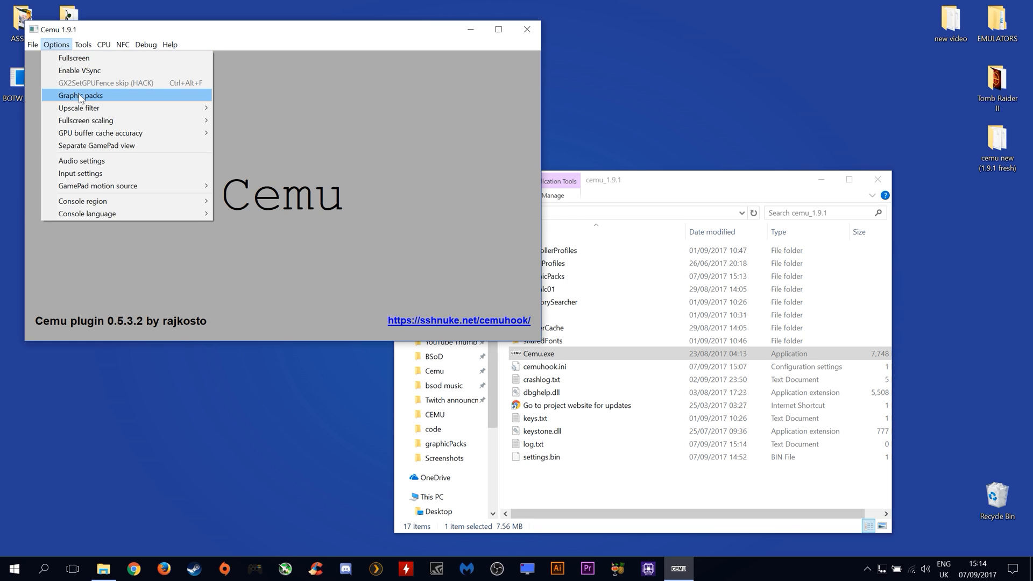
{"action": "left_click", "coordinate": [81, 95]}
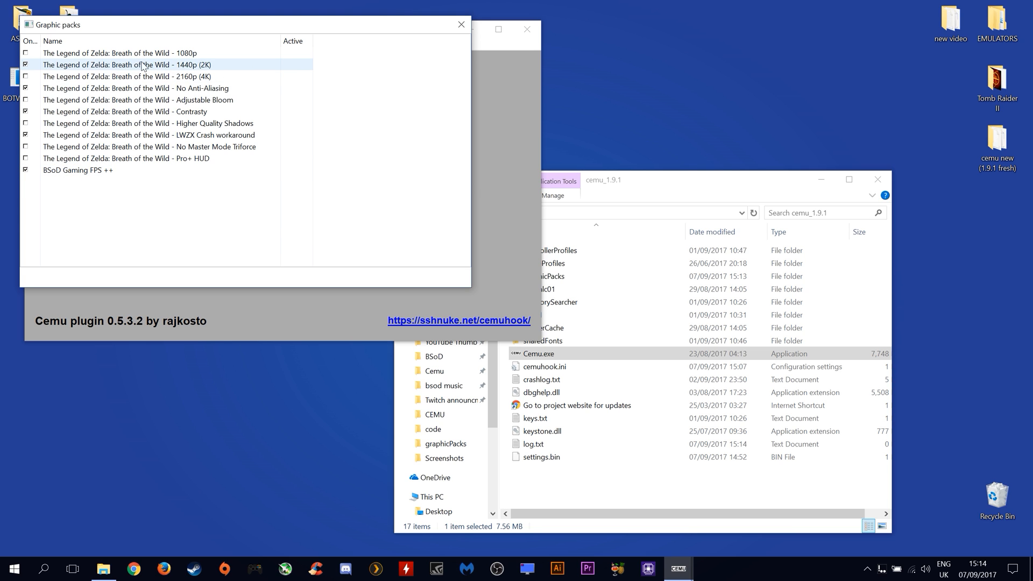
{"action": "mouse_move", "coordinate": [203, 69]}
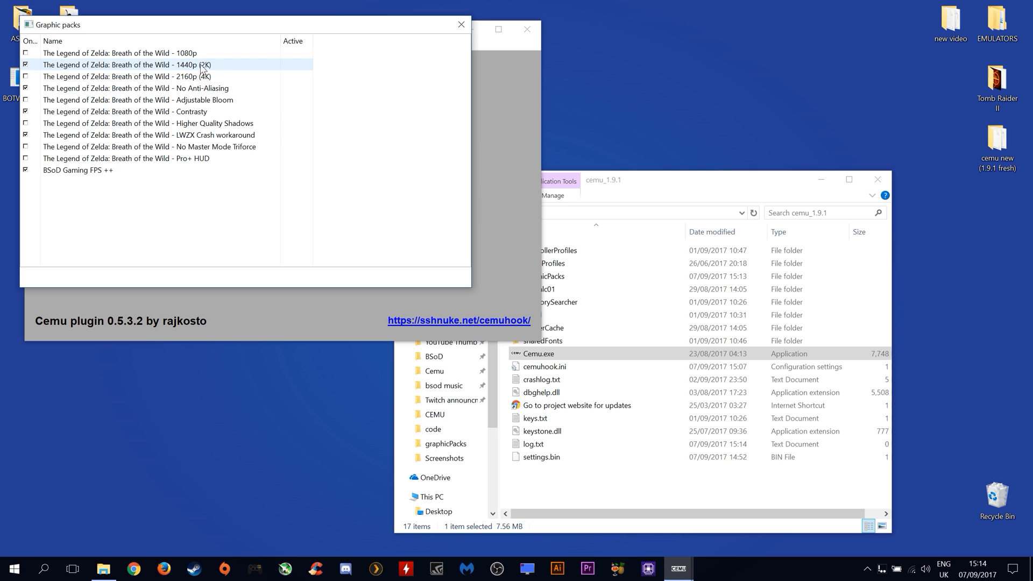
Enable higher quality shadows and BSoD Gaming FPS ++ alongside 1440p, then leave the list
{"action": "left_click", "coordinate": [124, 111]}
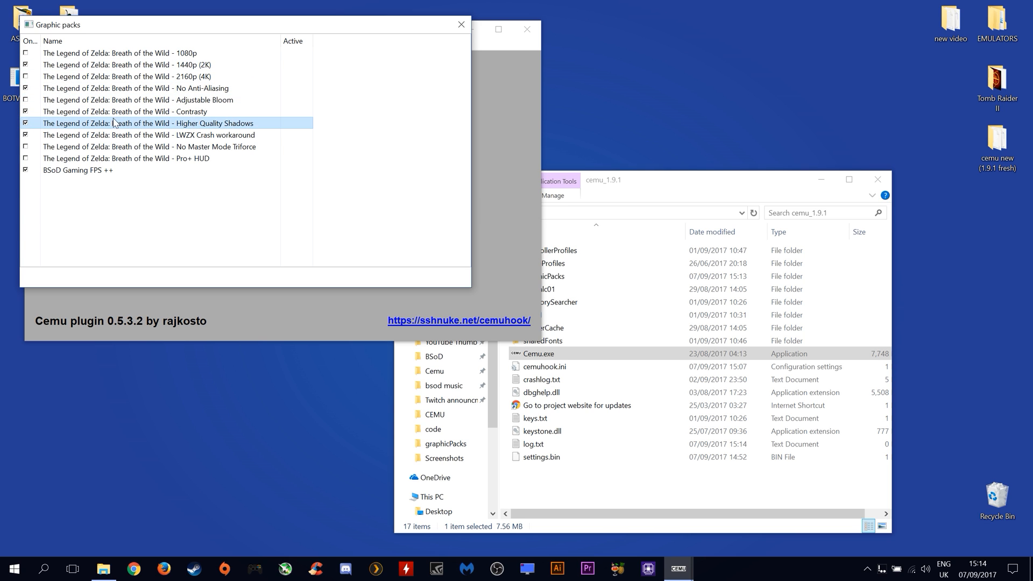
{"action": "left_click", "coordinate": [77, 170]}
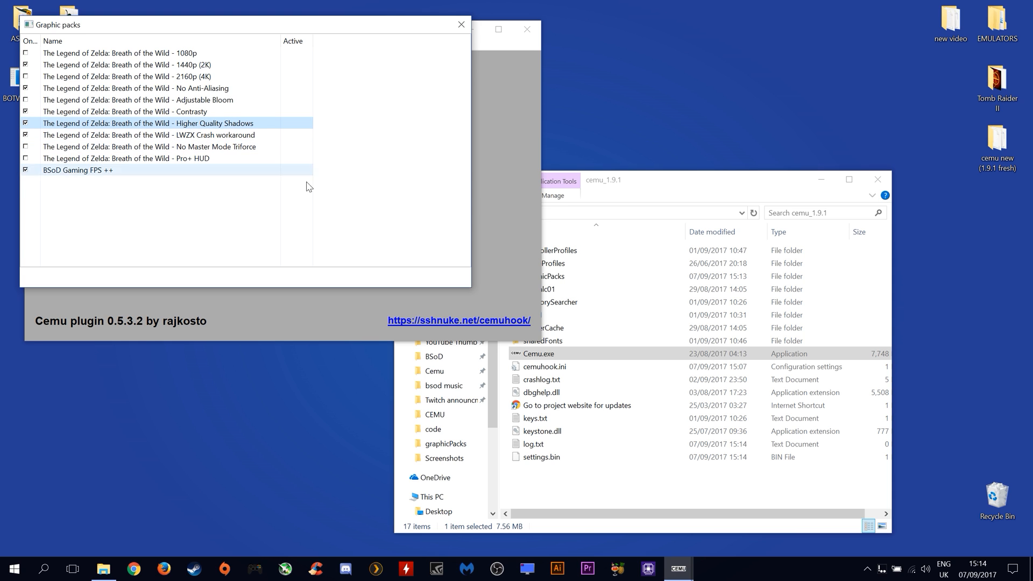
{"action": "left_click", "coordinate": [461, 25]}
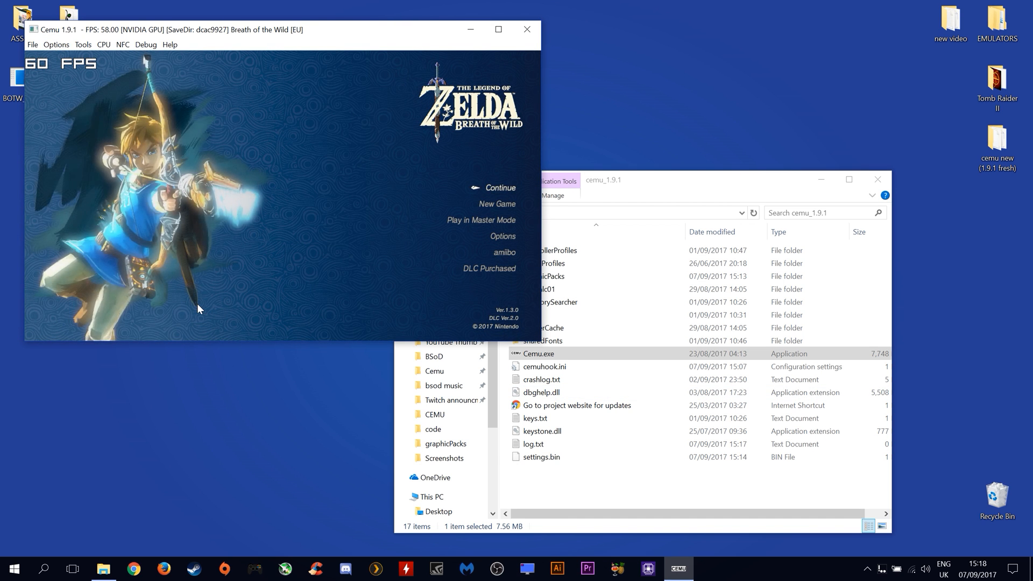
Continue from the title screen and start the Lanayru Wetlands save so it begins loading
{"action": "left_click", "coordinate": [504, 187]}
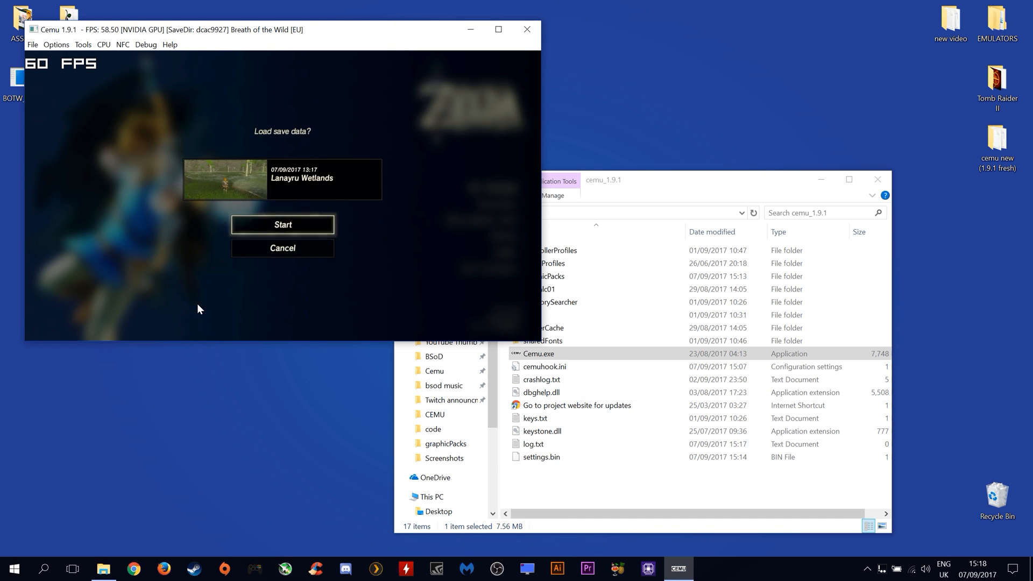
{"action": "left_click", "coordinate": [282, 223]}
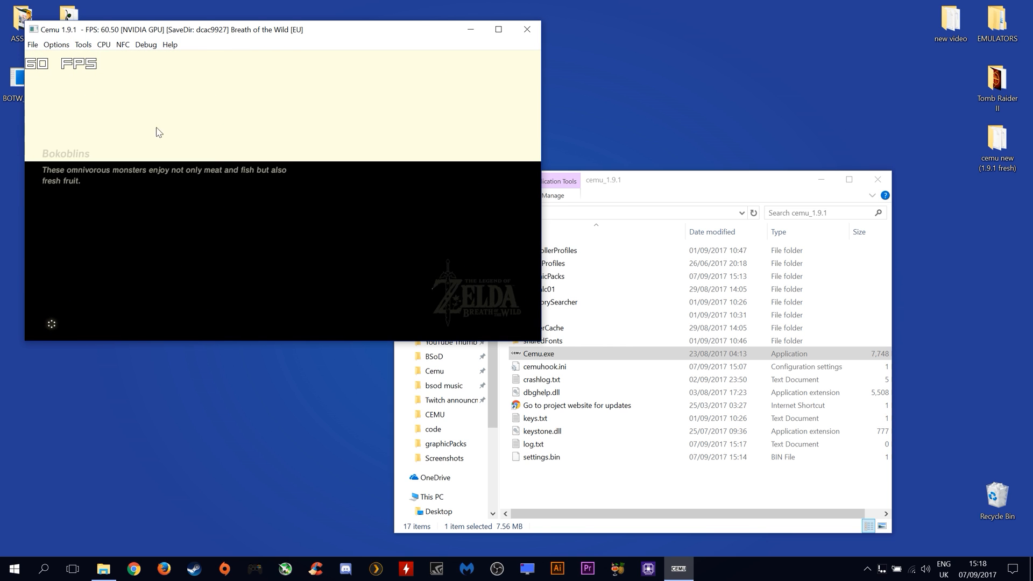